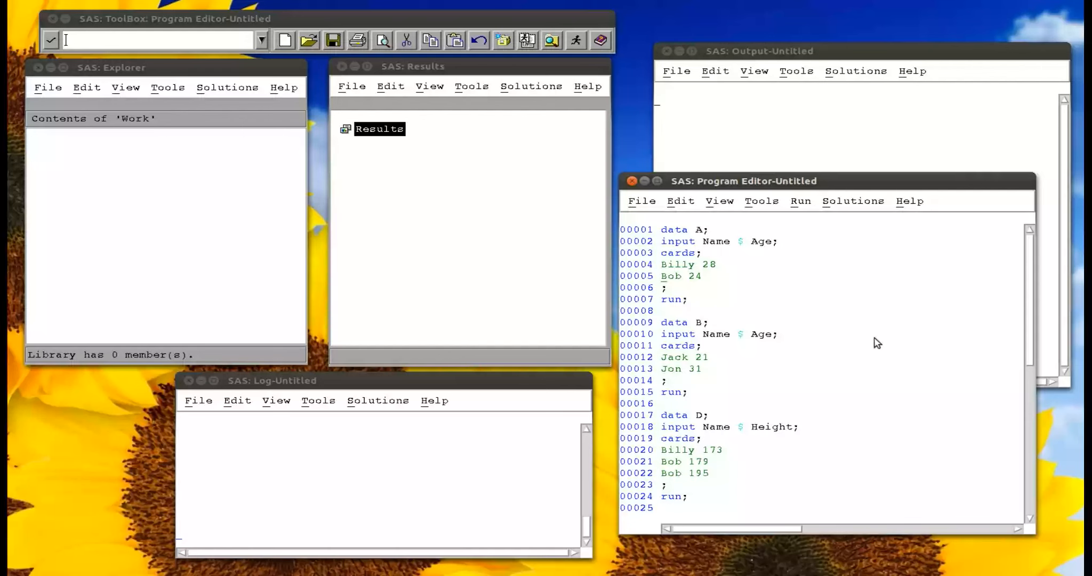
{"action": "mouse_move", "coordinate": [668, 232]}
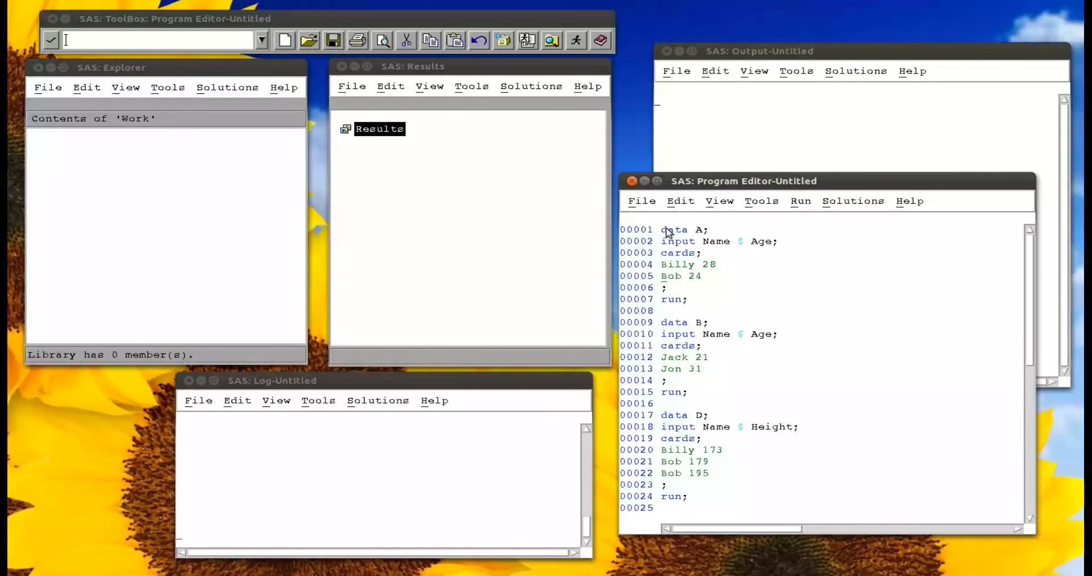
{"action": "mouse_move", "coordinate": [676, 241]}
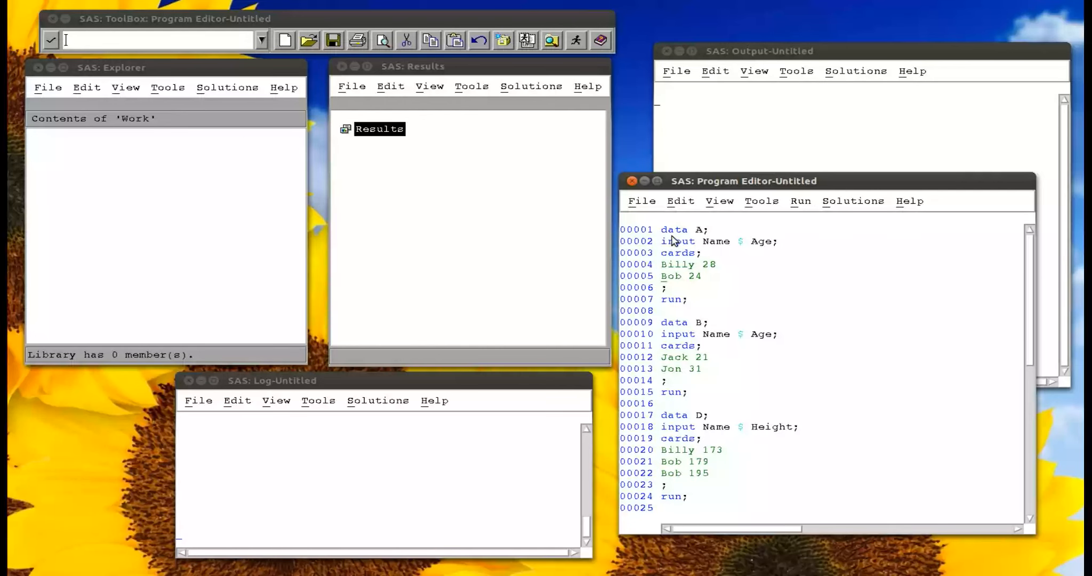
{"action": "mouse_move", "coordinate": [698, 464]}
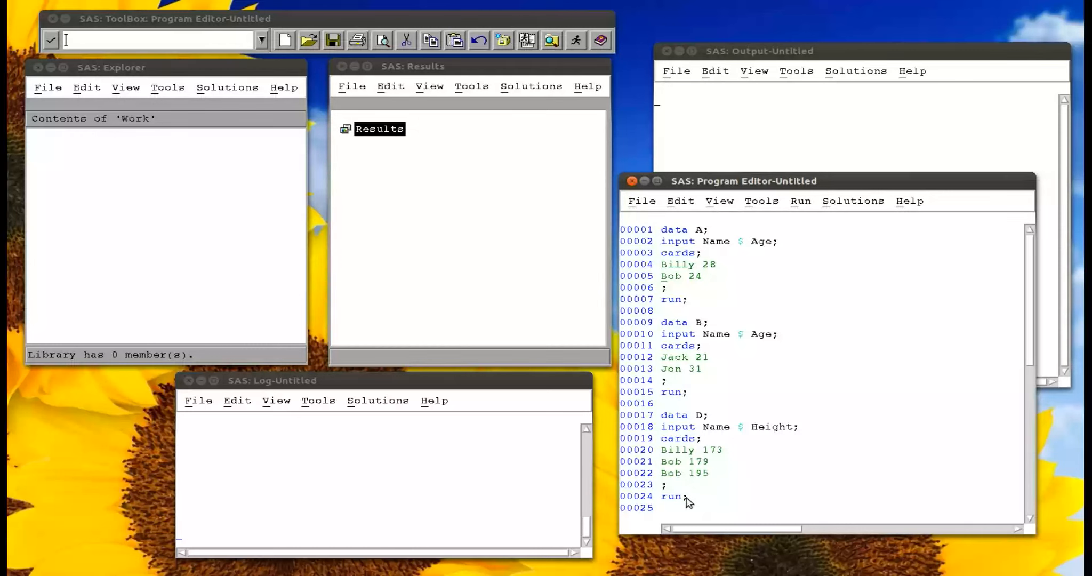
Step: Submit the program to create A, B and D in Work, then view A's rows in VIEWTABLE
{"action": "left_click", "coordinate": [799, 201]}
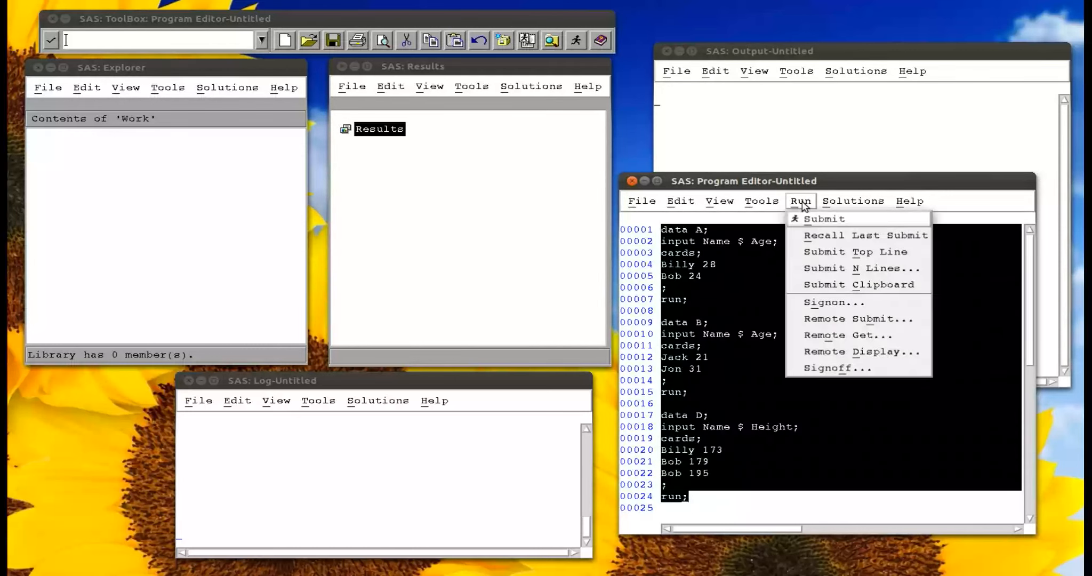
{"action": "left_click", "coordinate": [824, 218]}
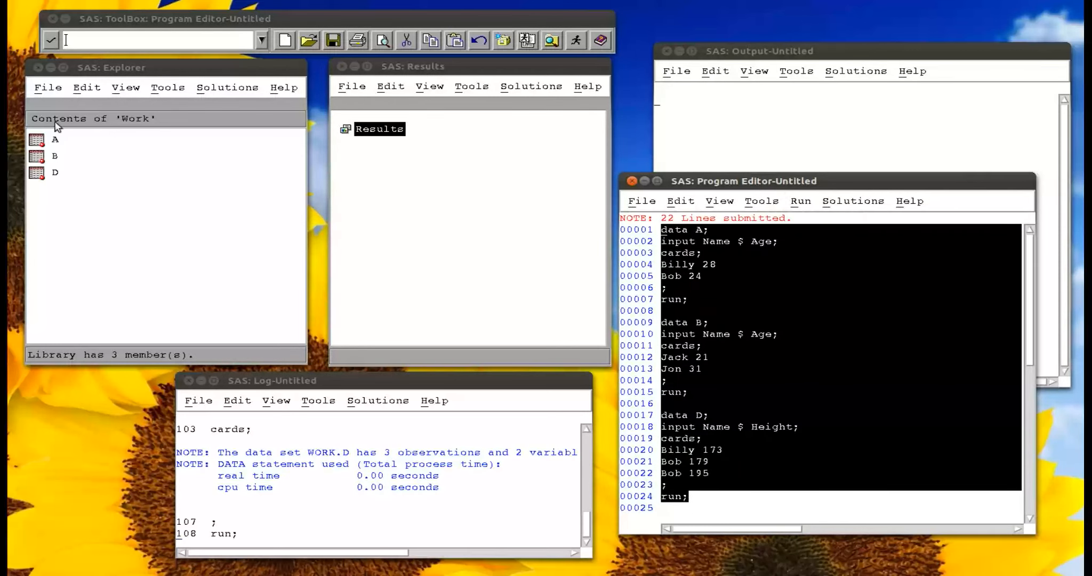
{"action": "double_click", "coordinate": [36, 140]}
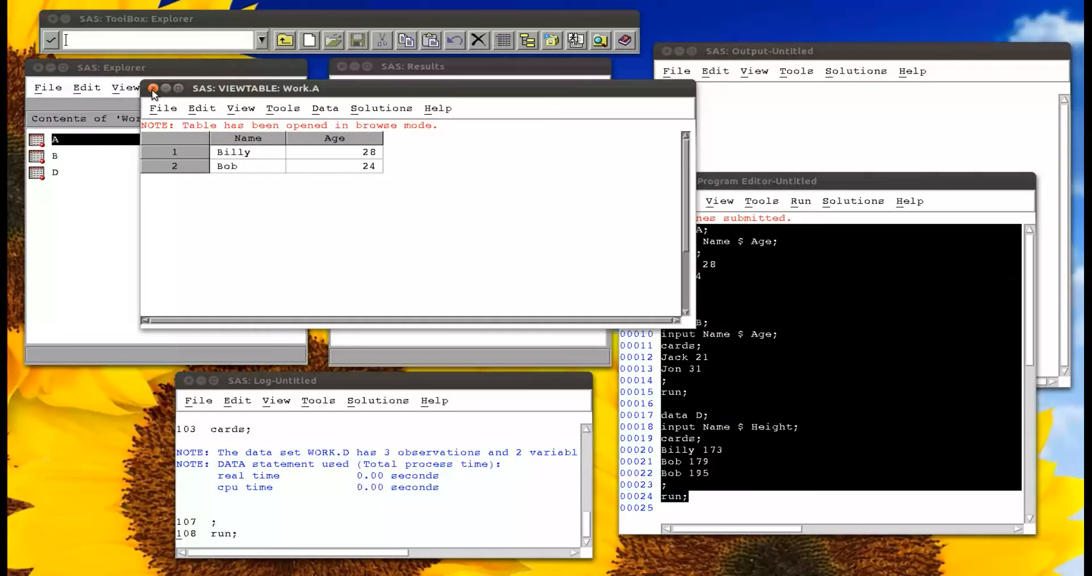
{"action": "double_click", "coordinate": [53, 157]}
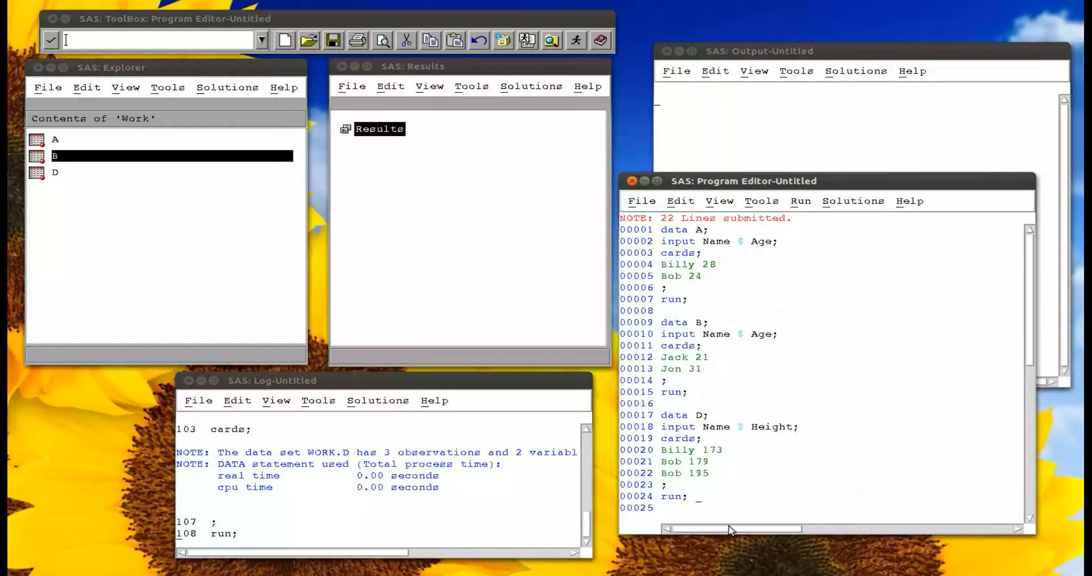
Step: Write and run 'data work.C; set work.A work.B;' to stack A and B into C
{"action": "scroll", "scroll_direction": "down", "scroll_amount": 3}
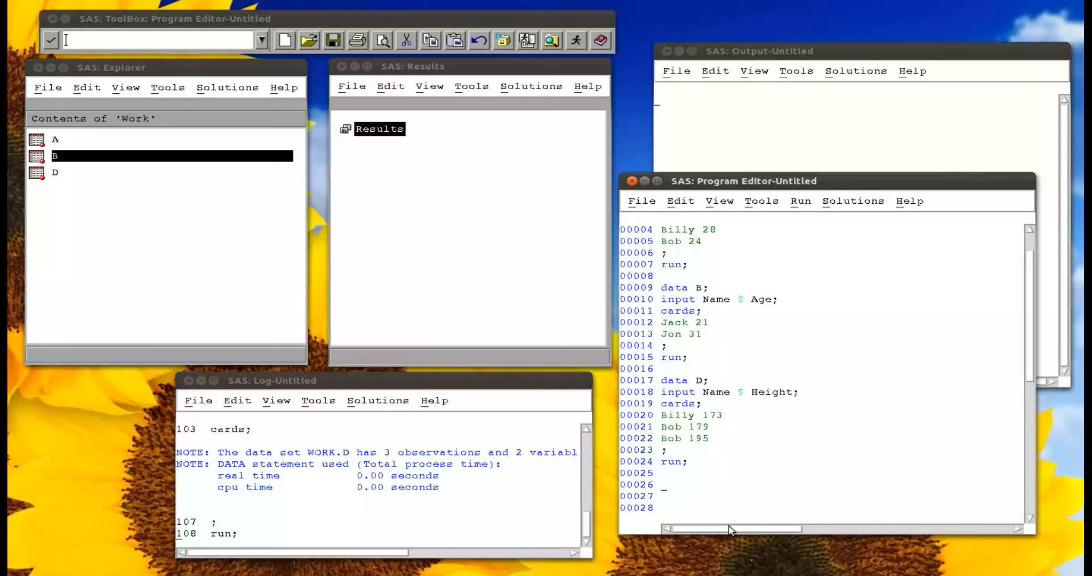
{"action": "type", "text": "data"}
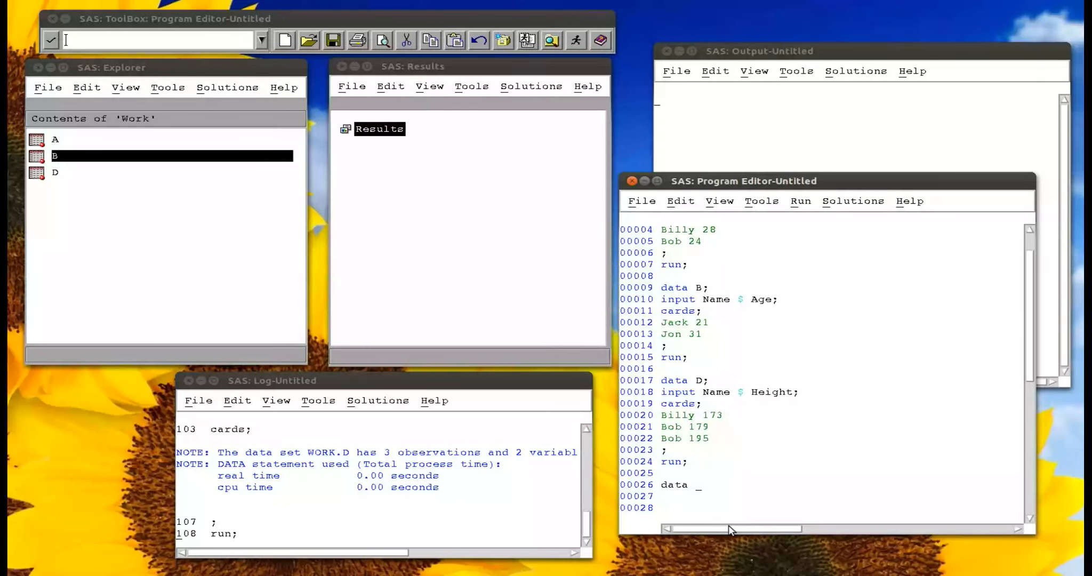
{"action": "type", "text": "work.C;"}
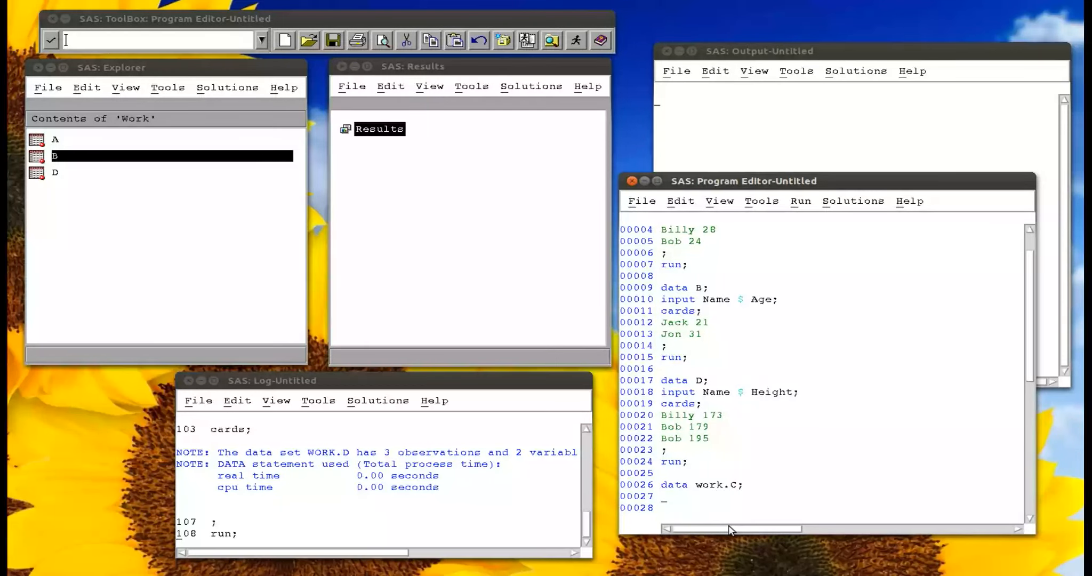
{"action": "type", "text": "set work.A work."}
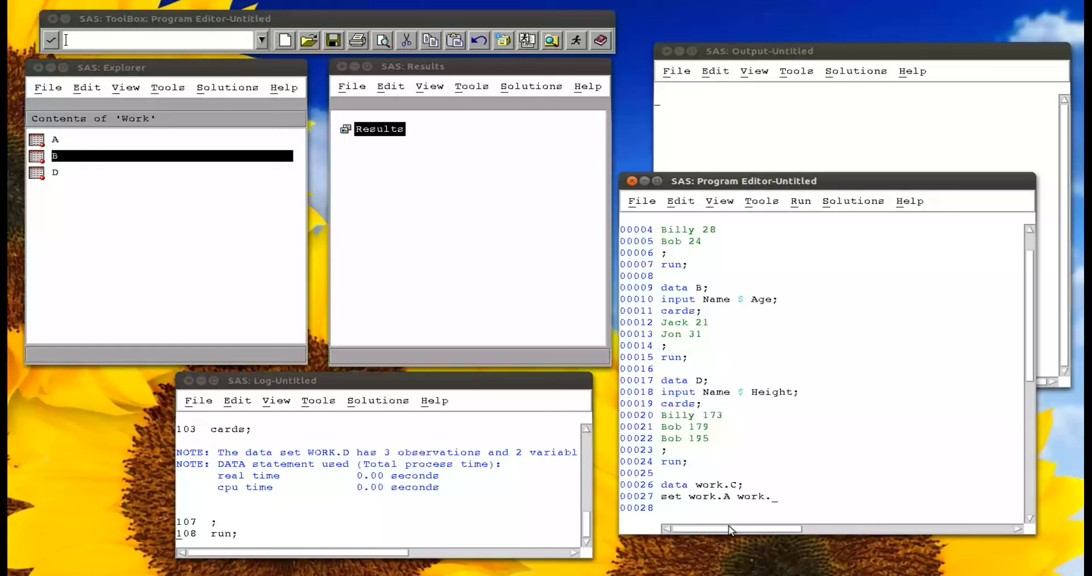
{"action": "type", "text": "B;"}
{"action": "left_click", "coordinate": [821, 508]}
{"action": "type", "text": "run;"}
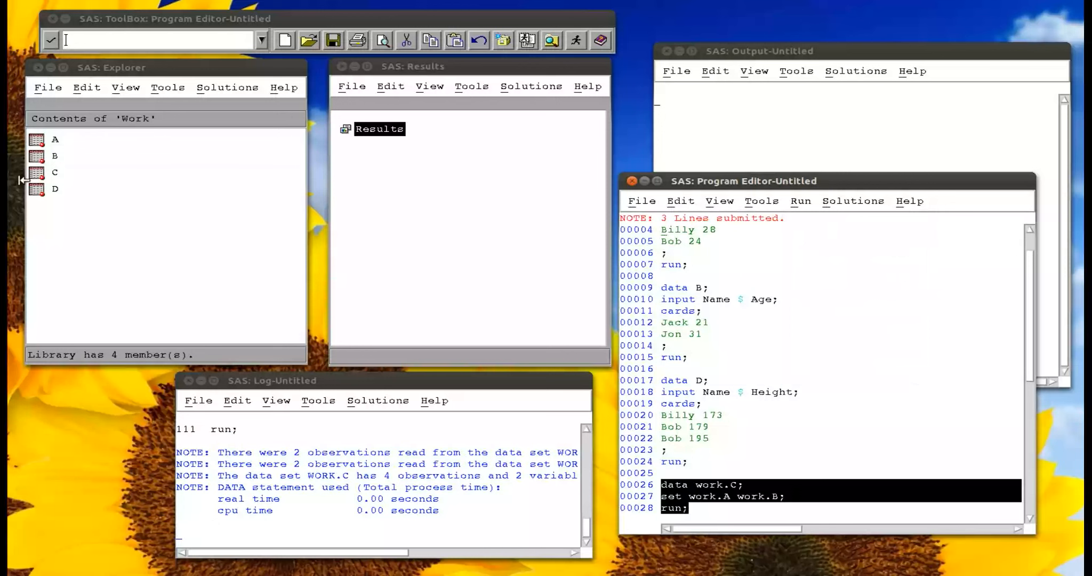
{"action": "double_click", "coordinate": [38, 171]}
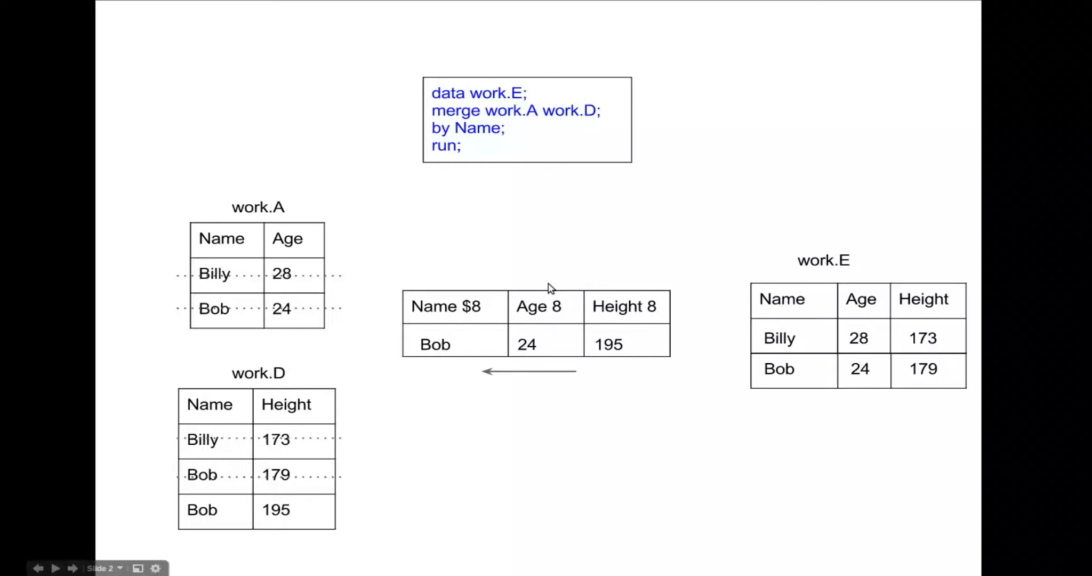
{"action": "mouse_move", "coordinate": [645, 347]}
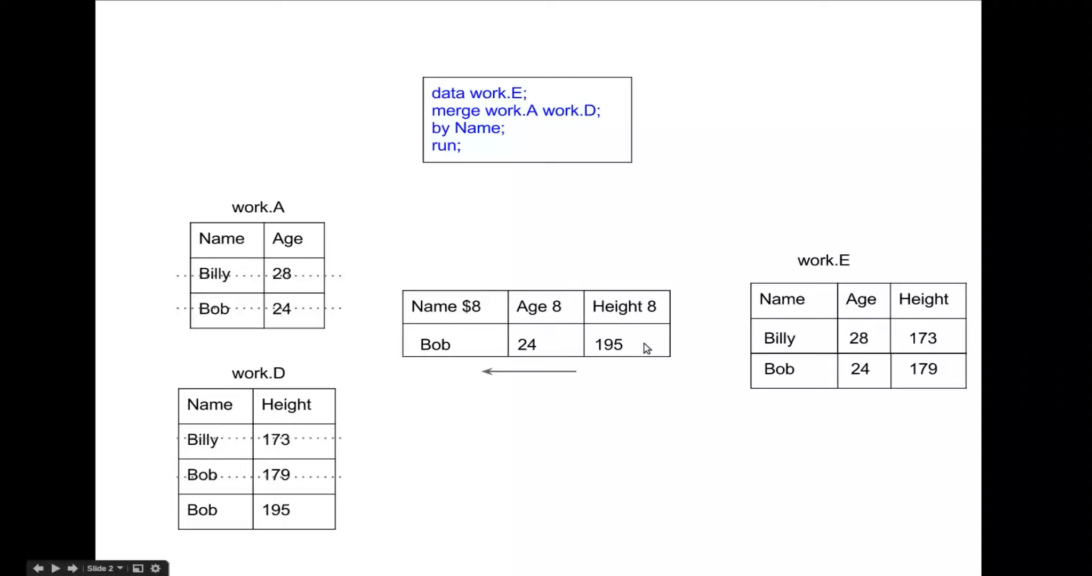
{"action": "mouse_move", "coordinate": [639, 350]}
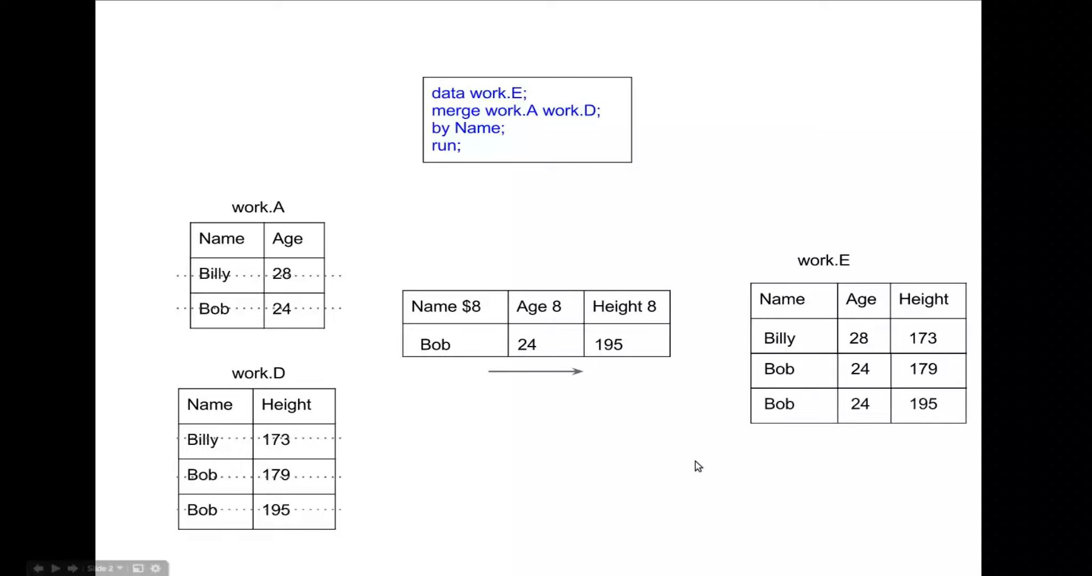
{"action": "mouse_move", "coordinate": [922, 435]}
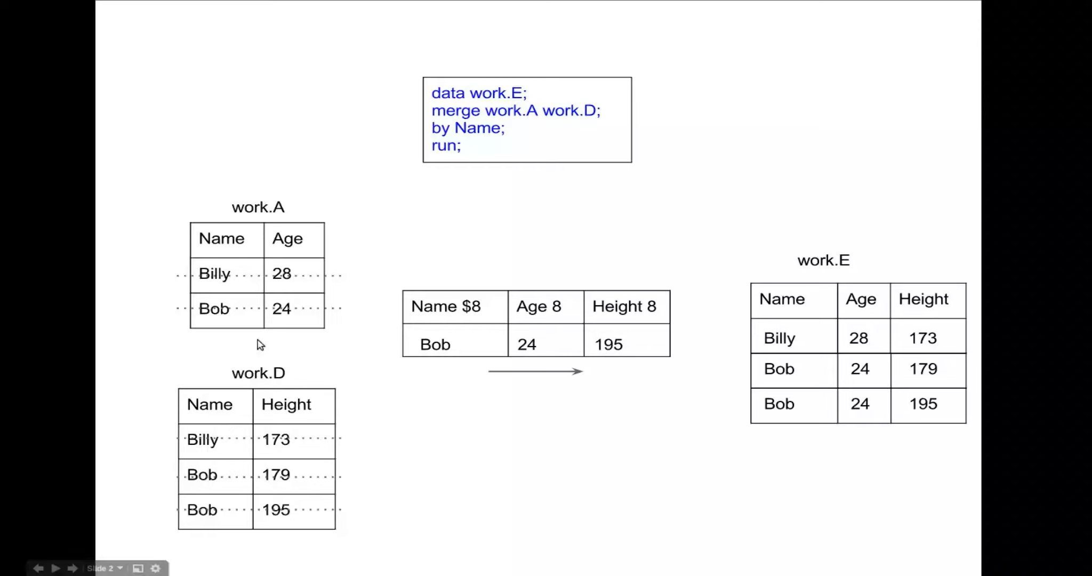
{"action": "mouse_move", "coordinate": [308, 517]}
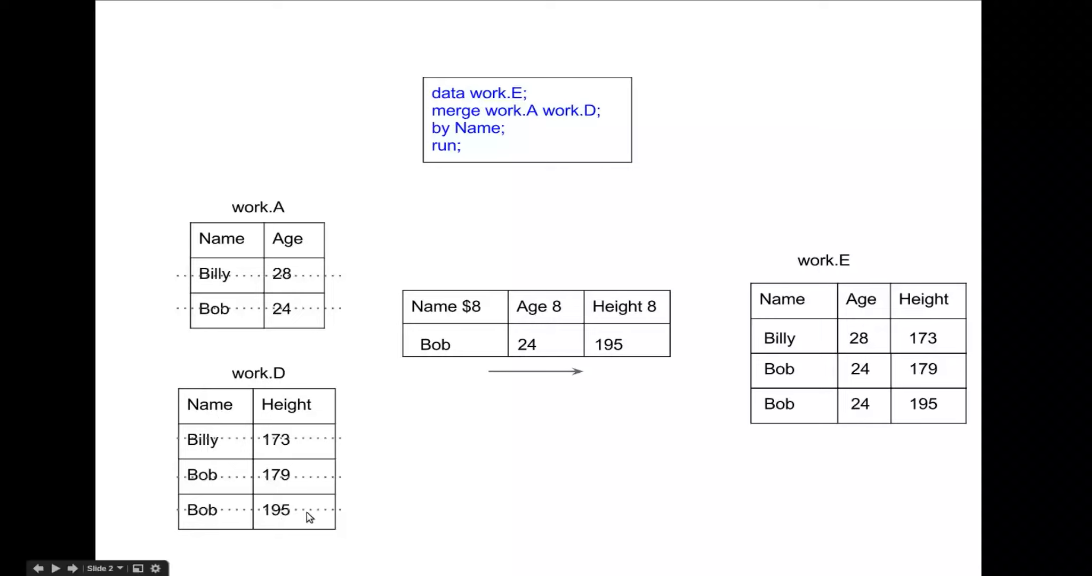
{"action": "mouse_move", "coordinate": [271, 535]}
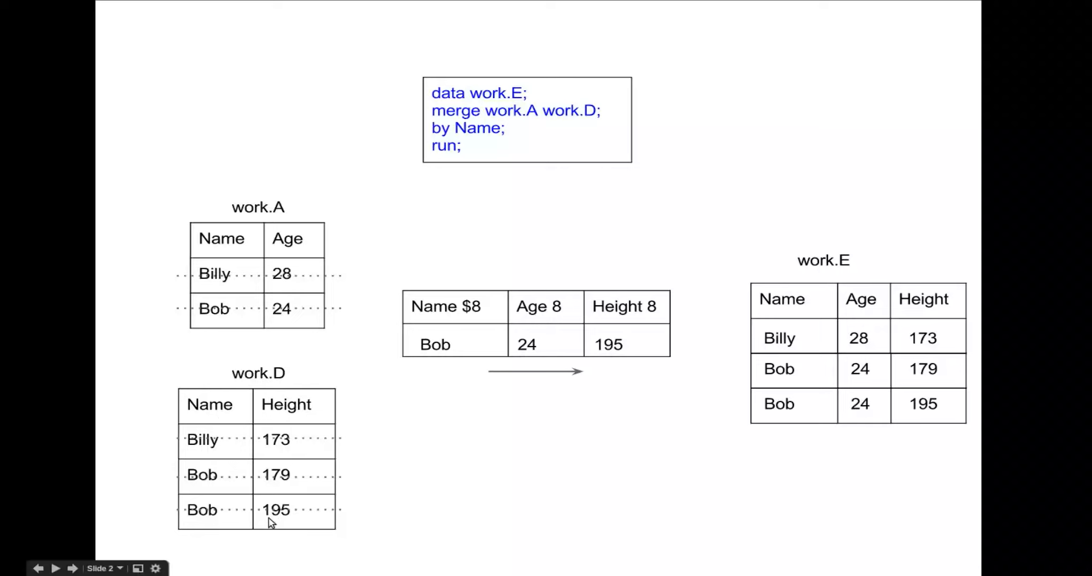
{"action": "mouse_move", "coordinate": [203, 530]}
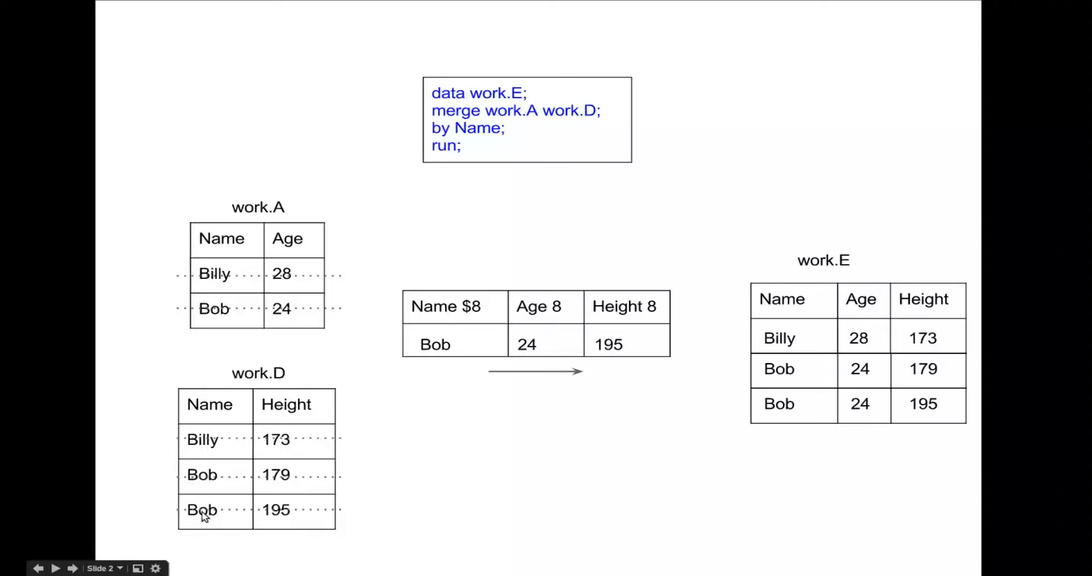
{"action": "mouse_move", "coordinate": [882, 366]}
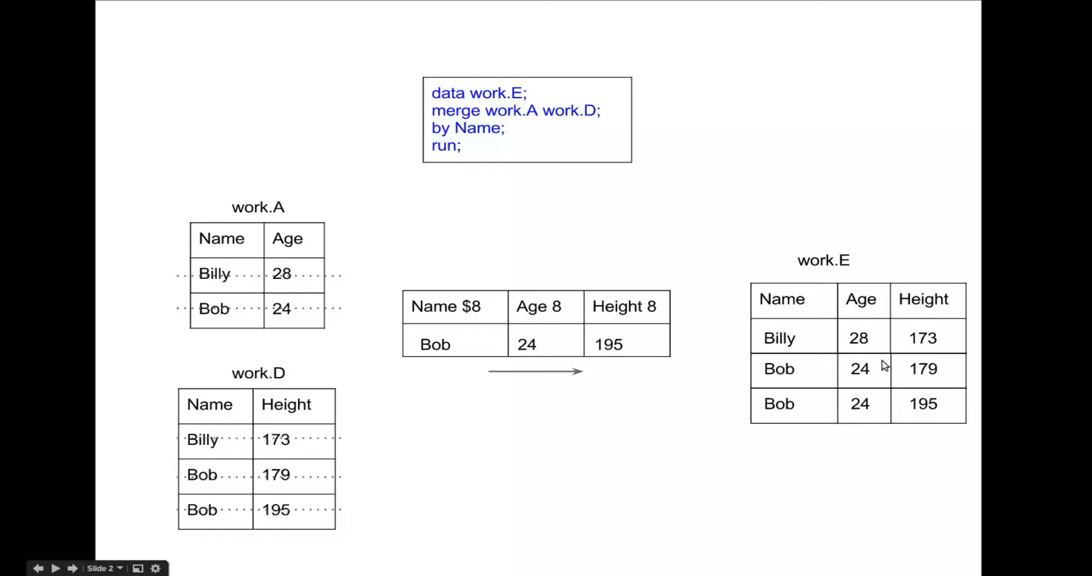
{"action": "mouse_move", "coordinate": [790, 527]}
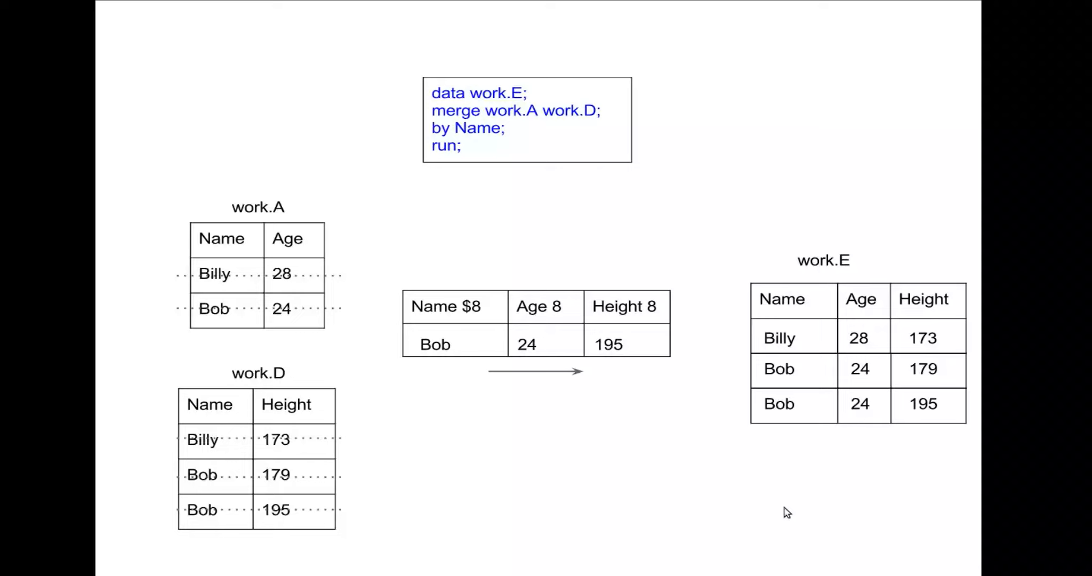
{"action": "mouse_move", "coordinate": [400, 378]}
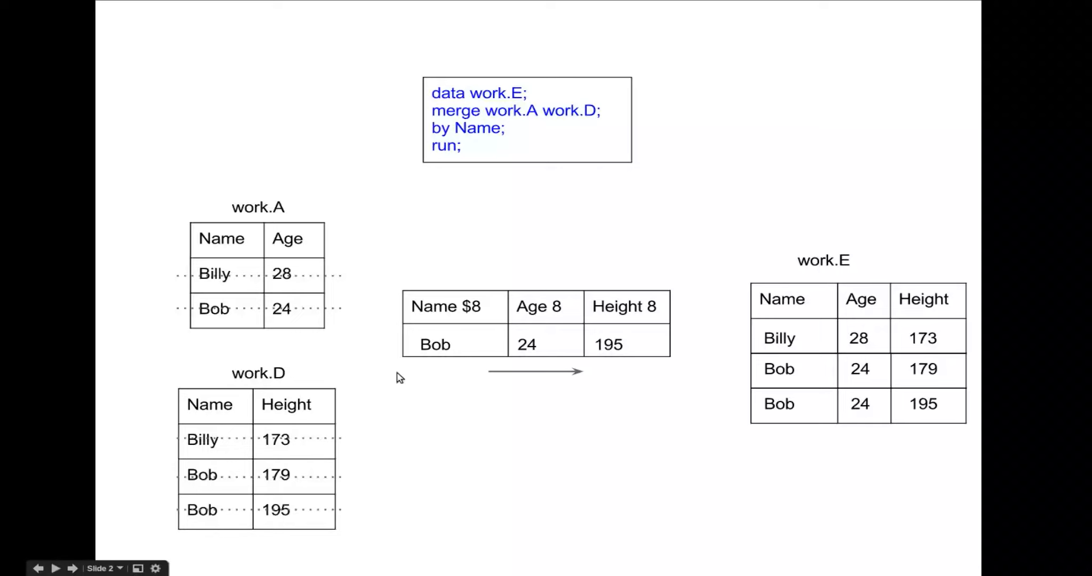
{"action": "mouse_move", "coordinate": [873, 406]}
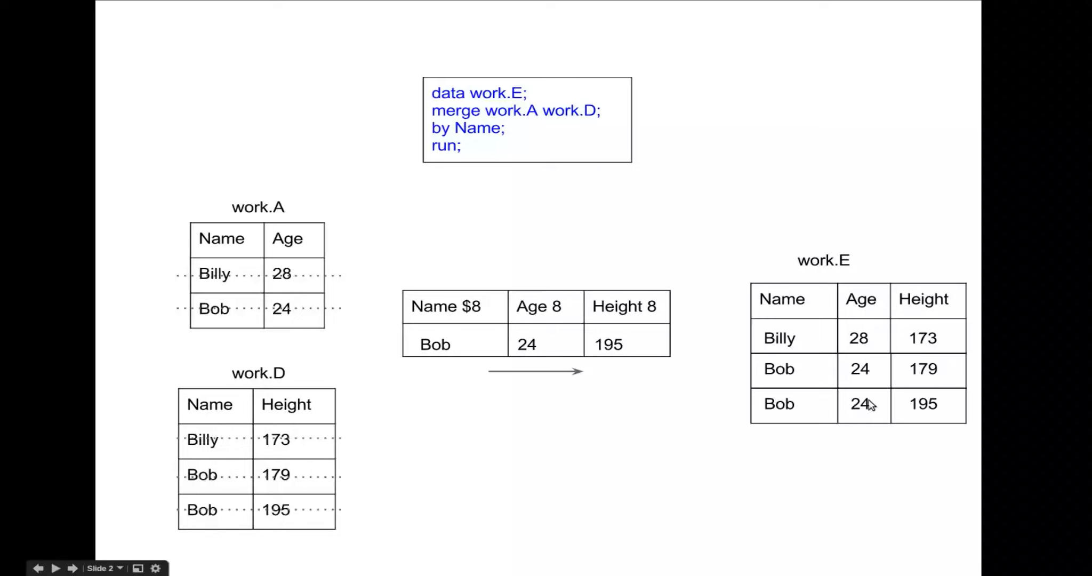
{"action": "mouse_move", "coordinate": [742, 499]}
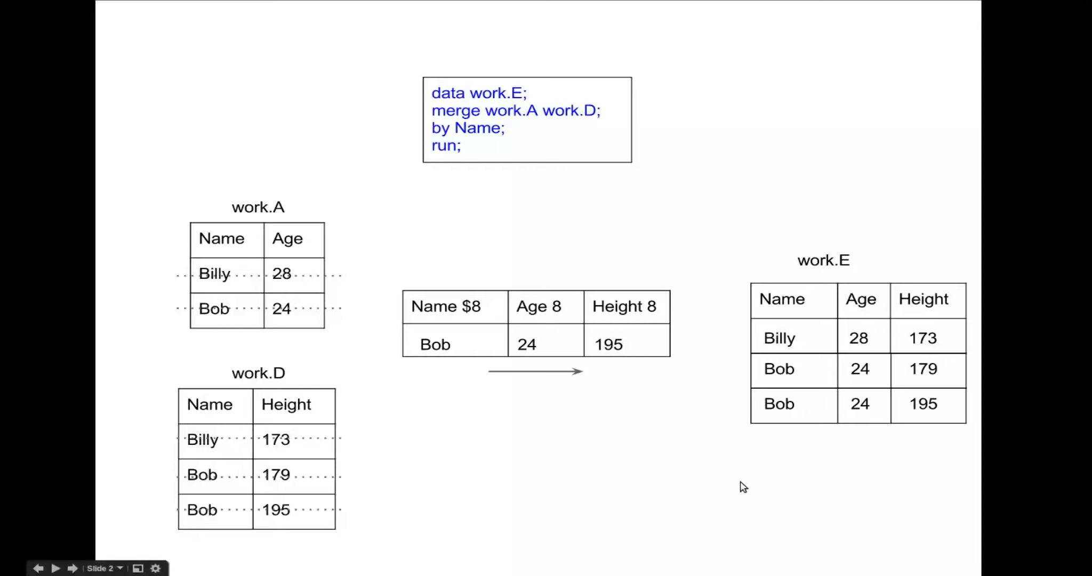
{"action": "mouse_move", "coordinate": [42, 31]}
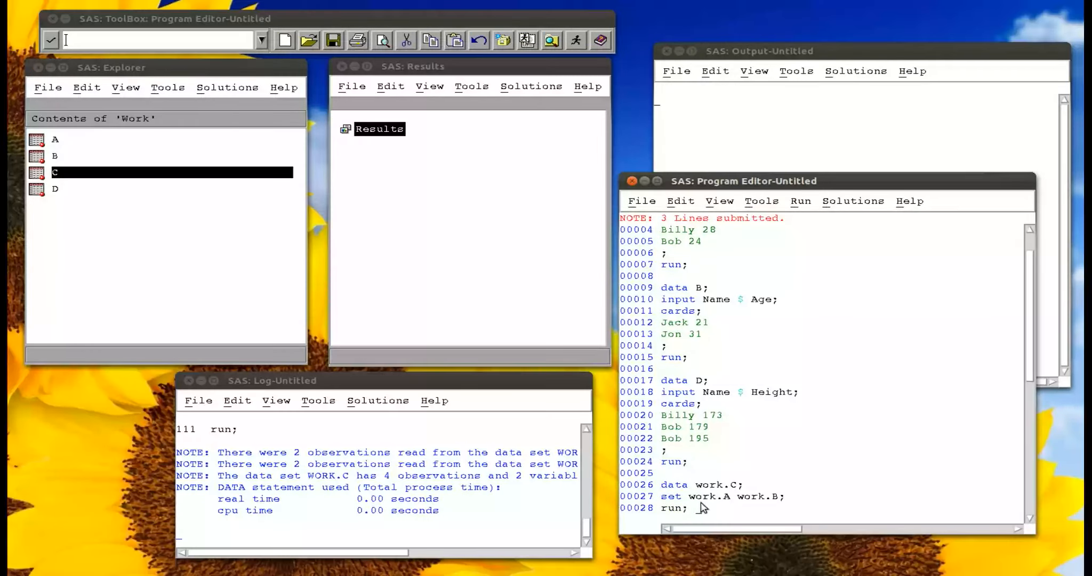
Step: Write 'data work.E; merge work.A work.D; by Name; run;' in the Program Editor
{"action": "scroll", "scroll_direction": "down", "scroll_amount": 3}
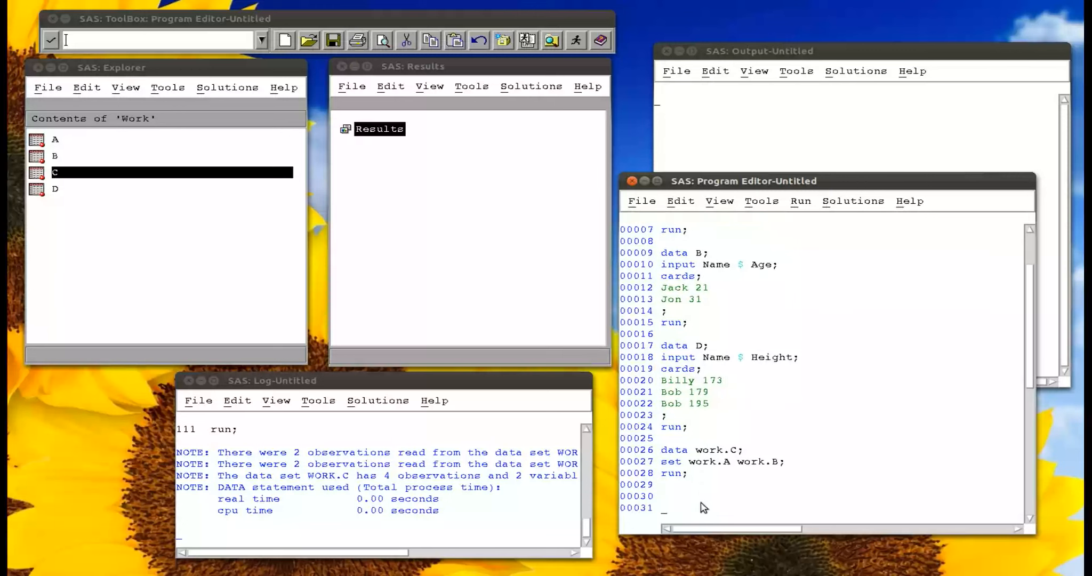
{"action": "type", "text": "dat"}
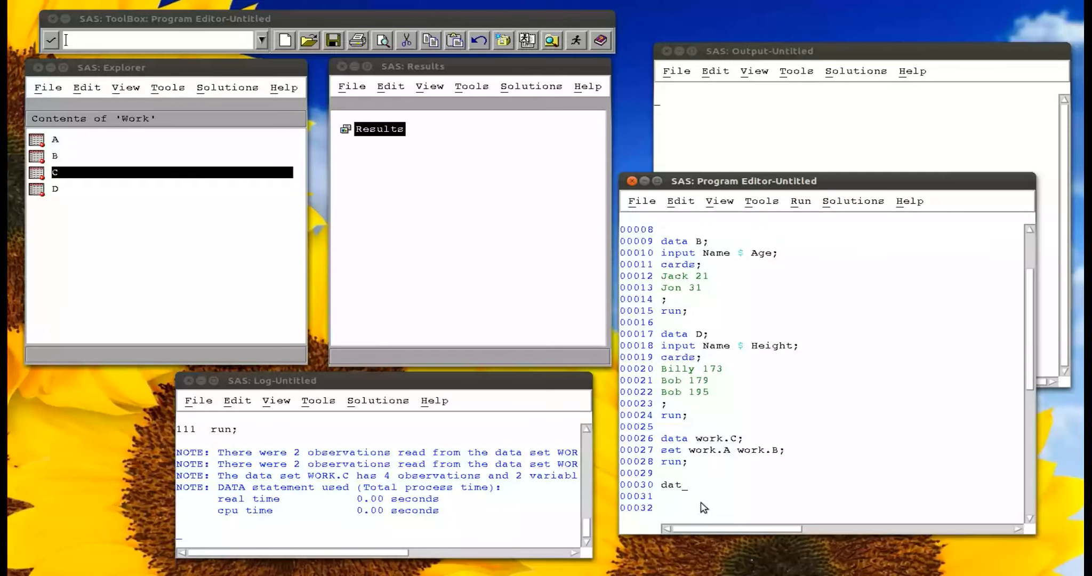
{"action": "type", "text": "a work.E;"}
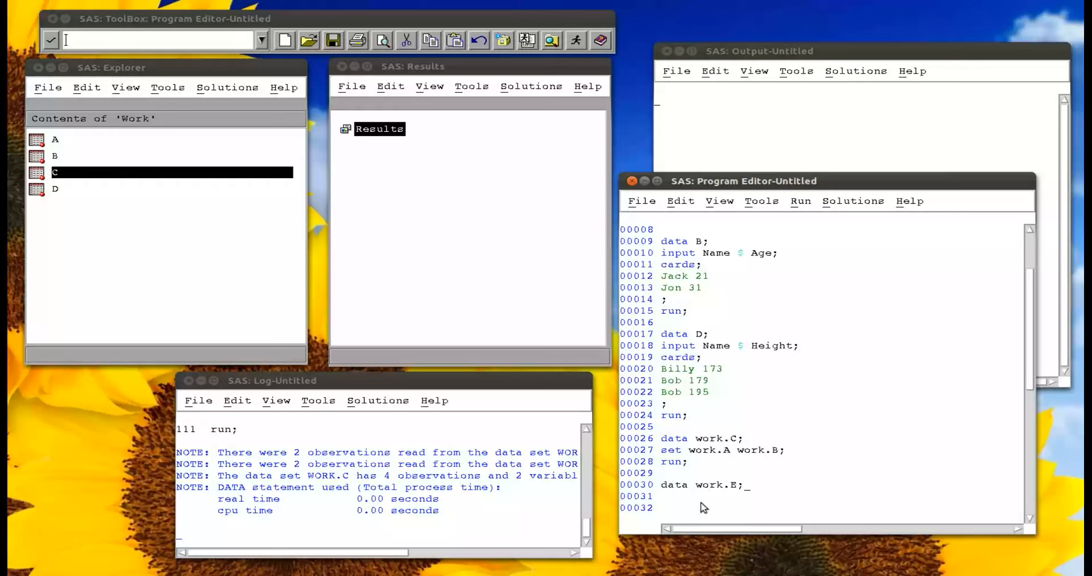
{"action": "type", "text": "merge"}
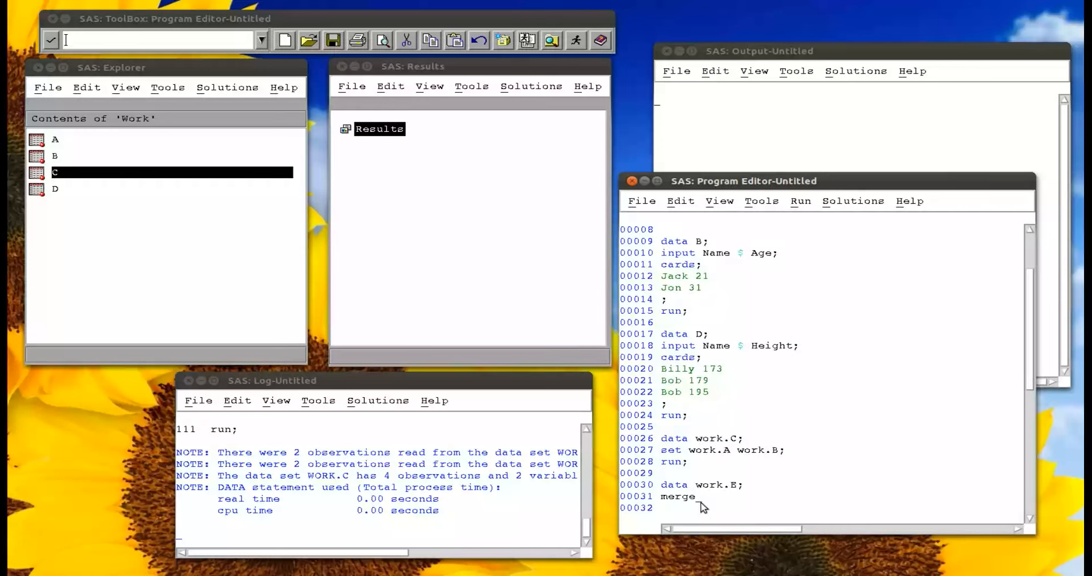
{"action": "type", "text": "work.A"}
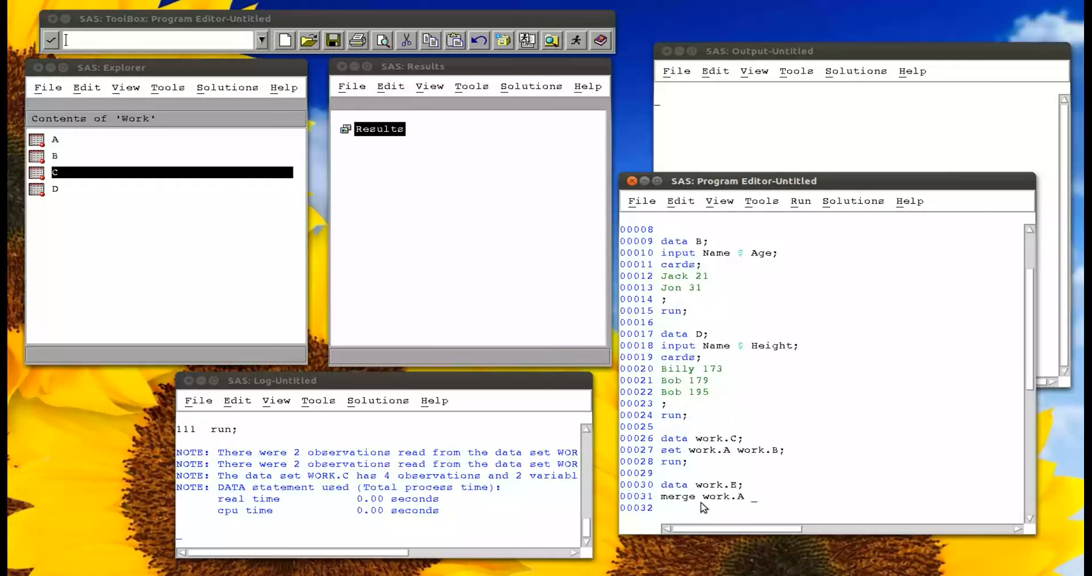
{"action": "type", "text": "work."}
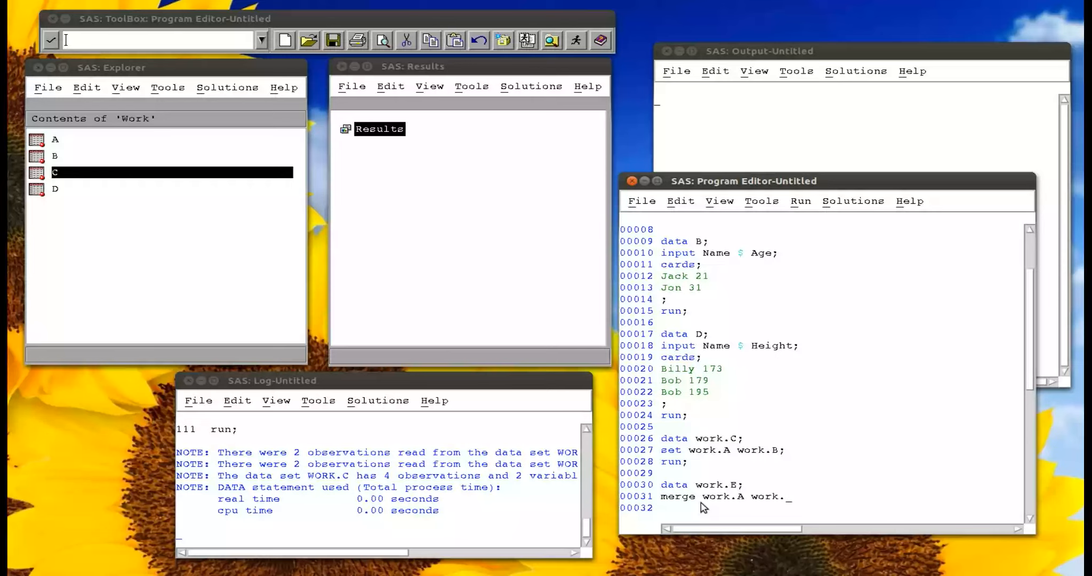
{"action": "type", "text": "D;"}
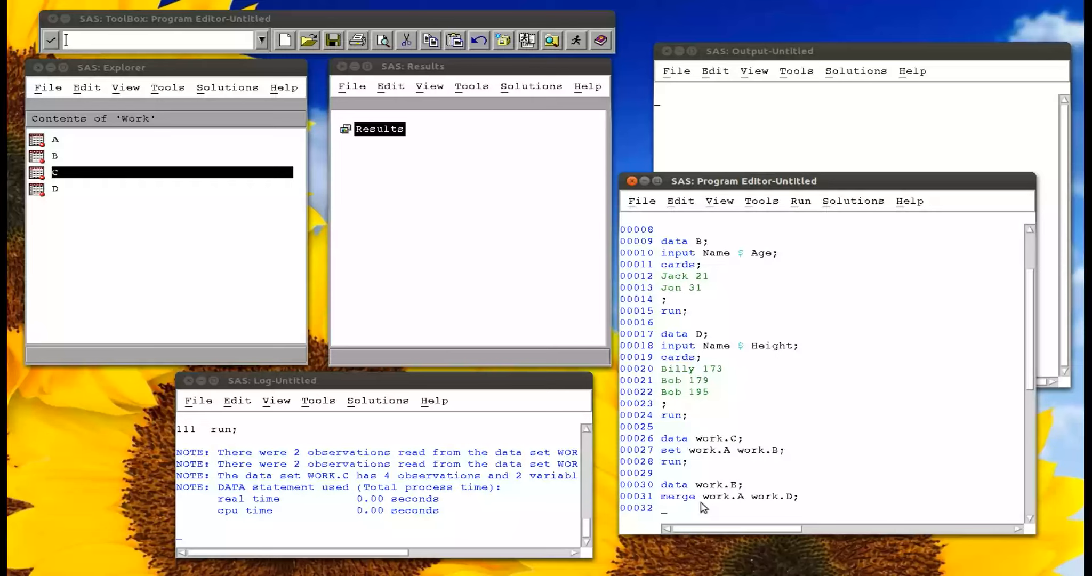
{"action": "type", "text": "by Name"}
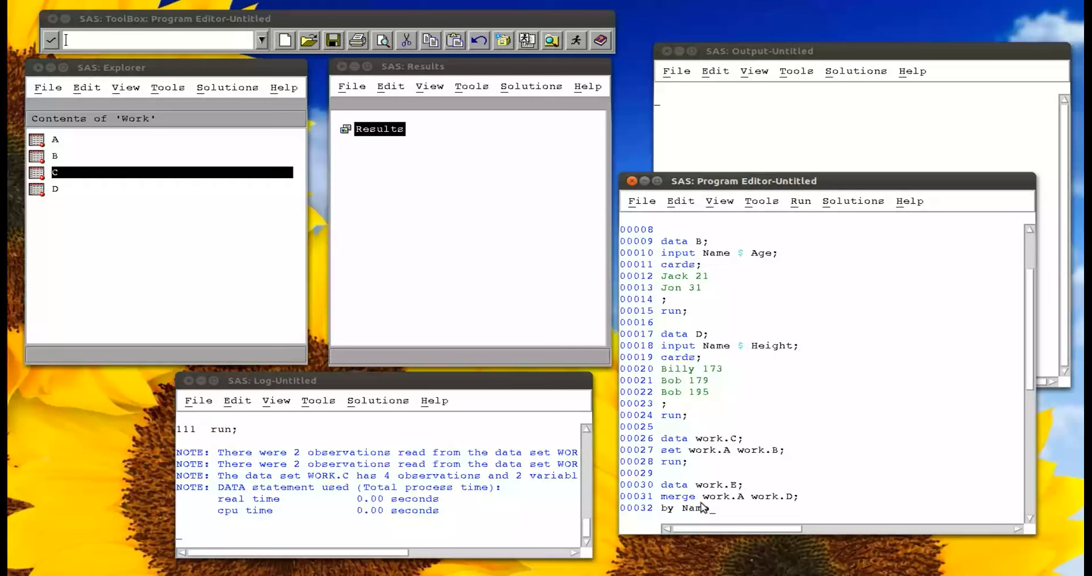
{"action": "type", "text": "run"}
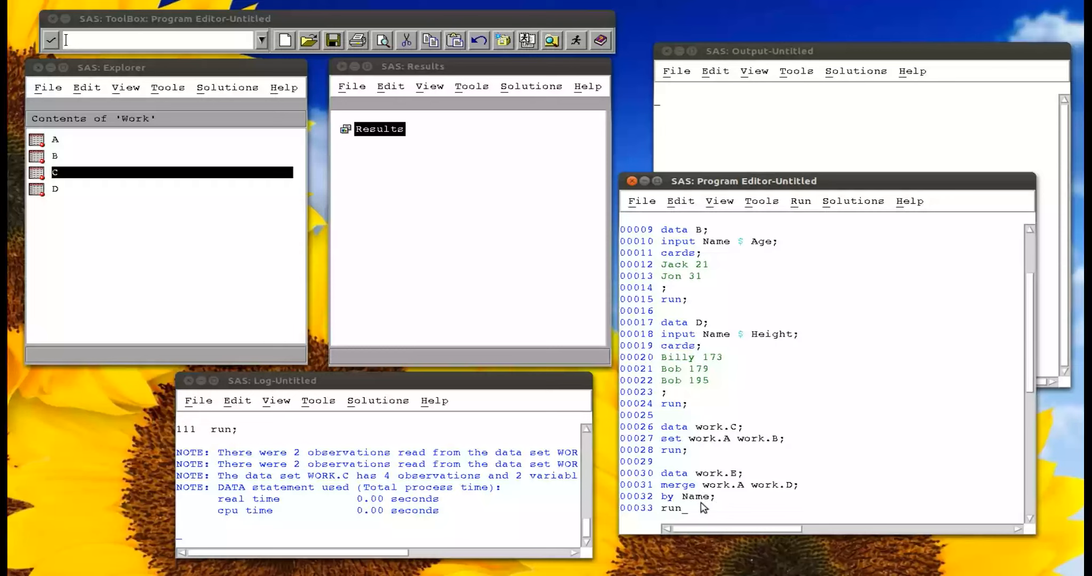
Step: Submit the merge step and view E's three rows (Billy, Bob, Bob) in VIEWTABLE
{"action": "left_click_drag", "start_coordinate": [665, 472], "coordinate": [690, 508]}
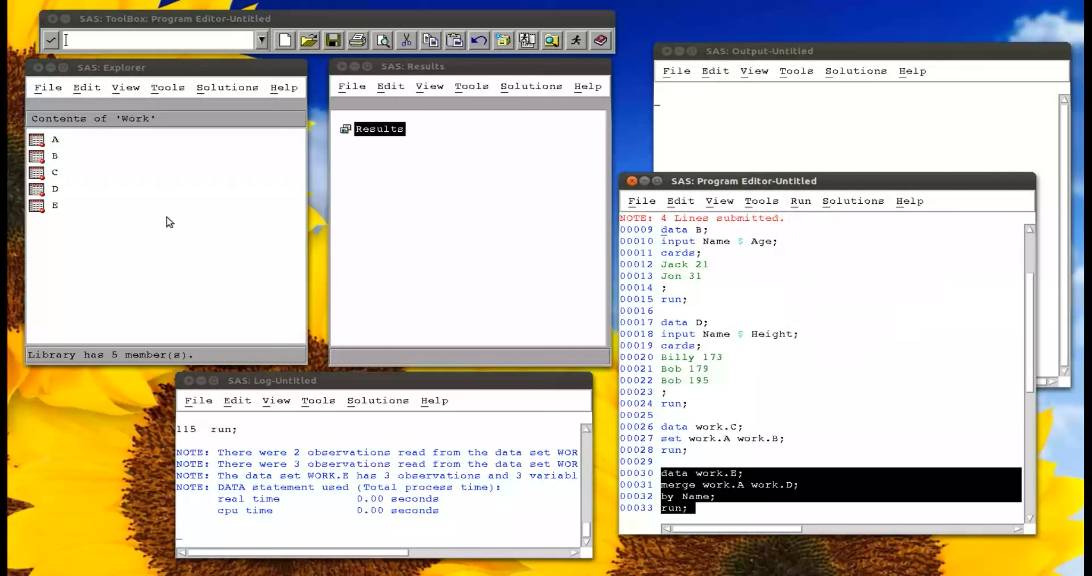
{"action": "double_click", "coordinate": [53, 205]}
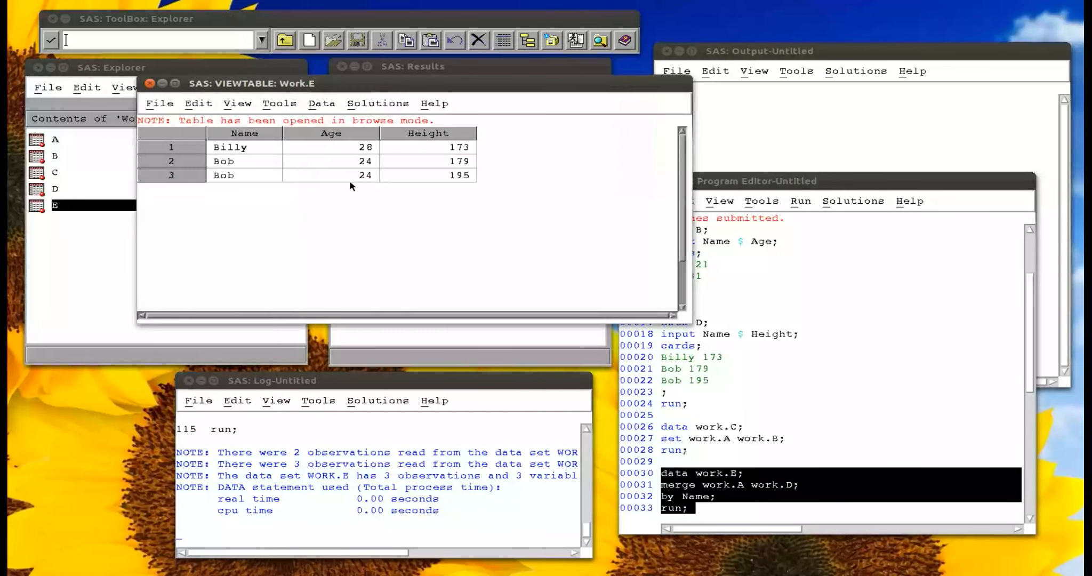
{"action": "left_click_drag", "start_coordinate": [230, 83], "coordinate": [314, 113]}
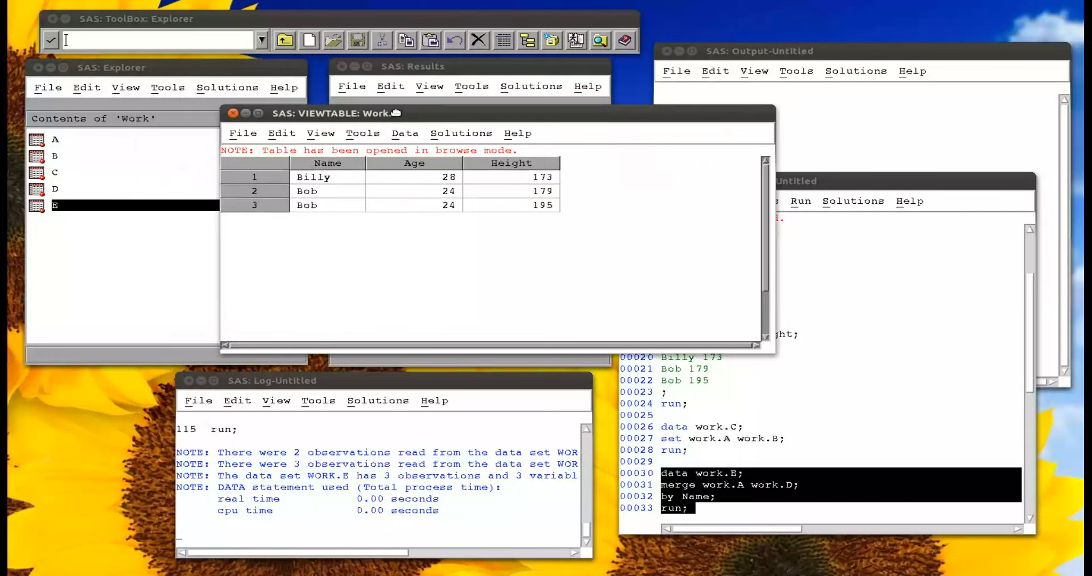